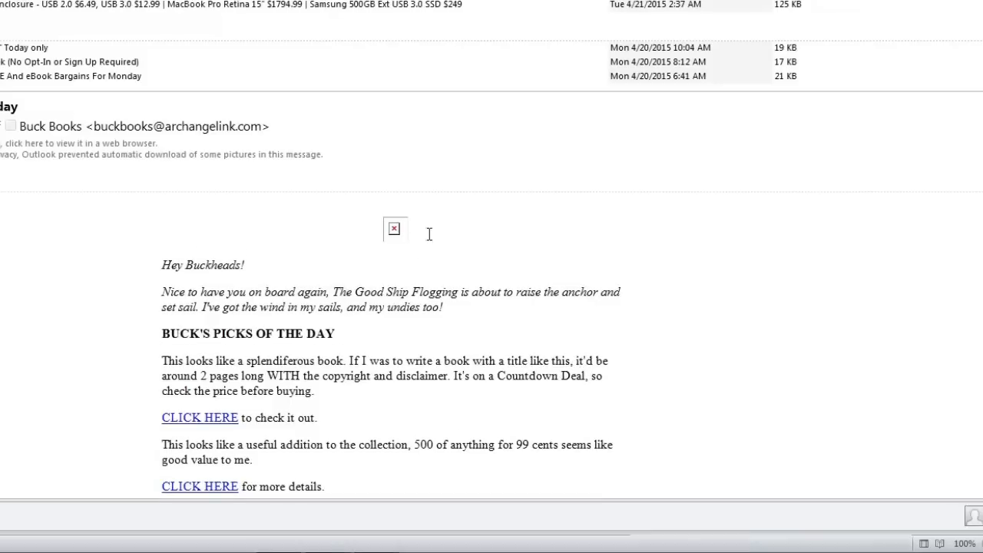
pyautogui.moveTo(340, 247)
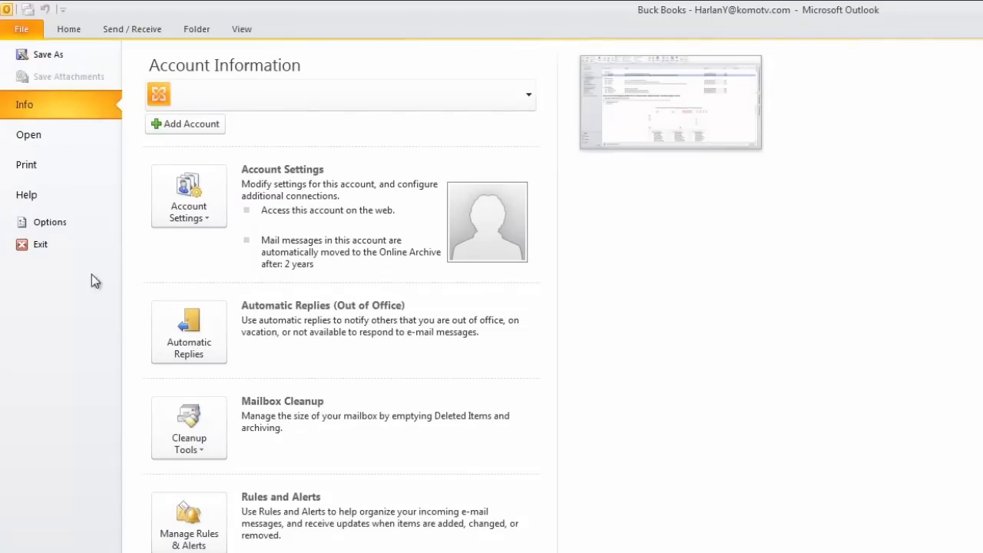
# Show the Trust Center page in the Outlook Options window.
pyautogui.click(49, 222)
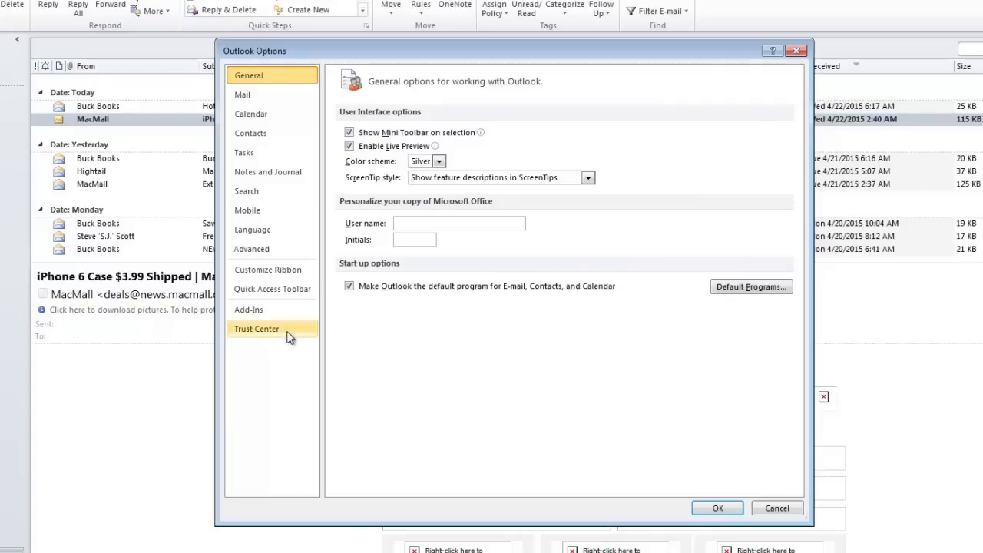
pyautogui.click(257, 328)
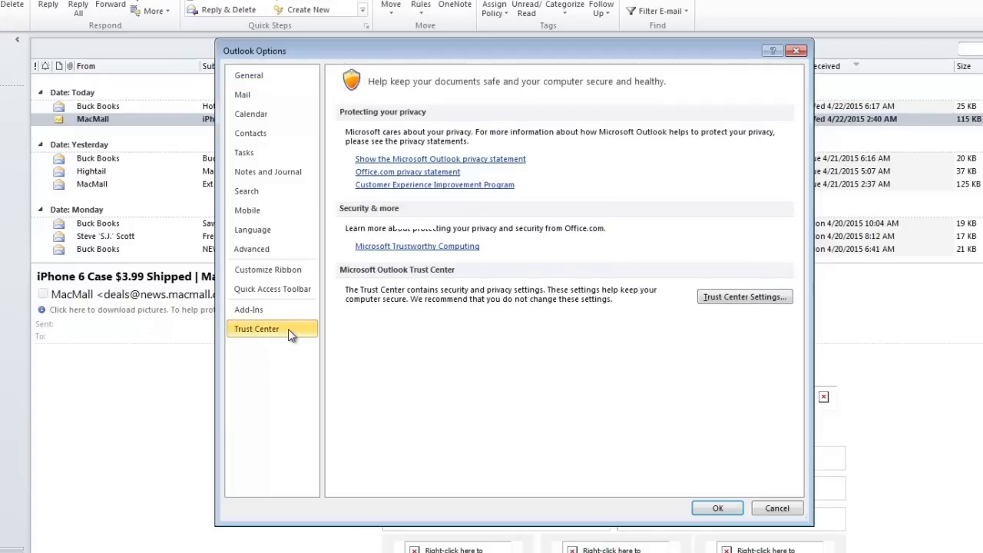
pyautogui.moveTo(744, 298)
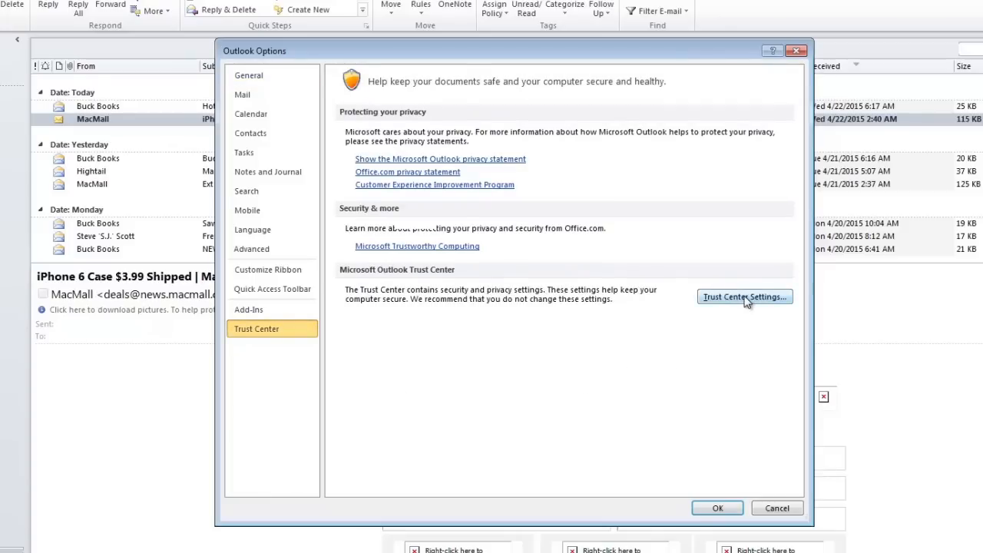
# Uncheck 'Don't download pictures automatically' under Automatic Download and confirm both dialogs.
pyautogui.click(745, 296)
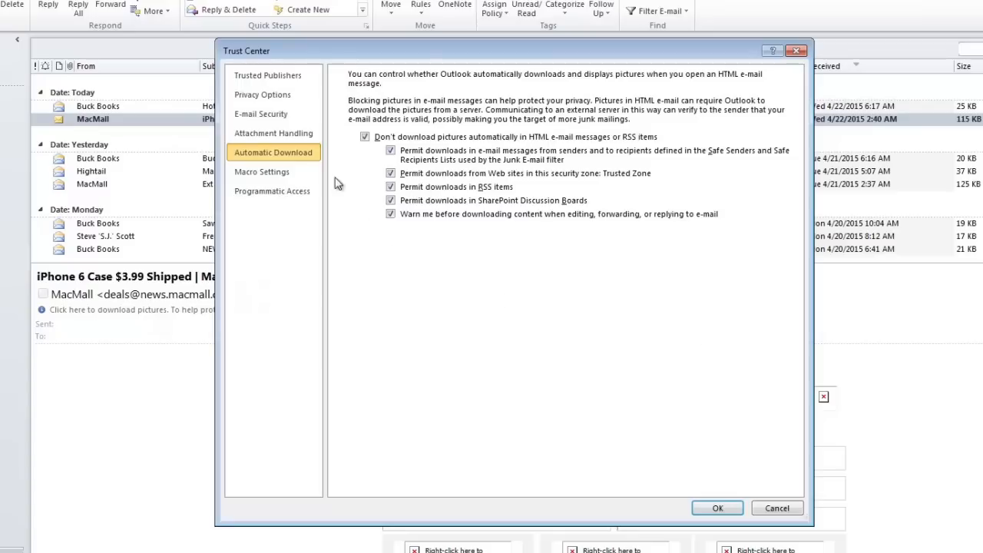
pyautogui.moveTo(365, 147)
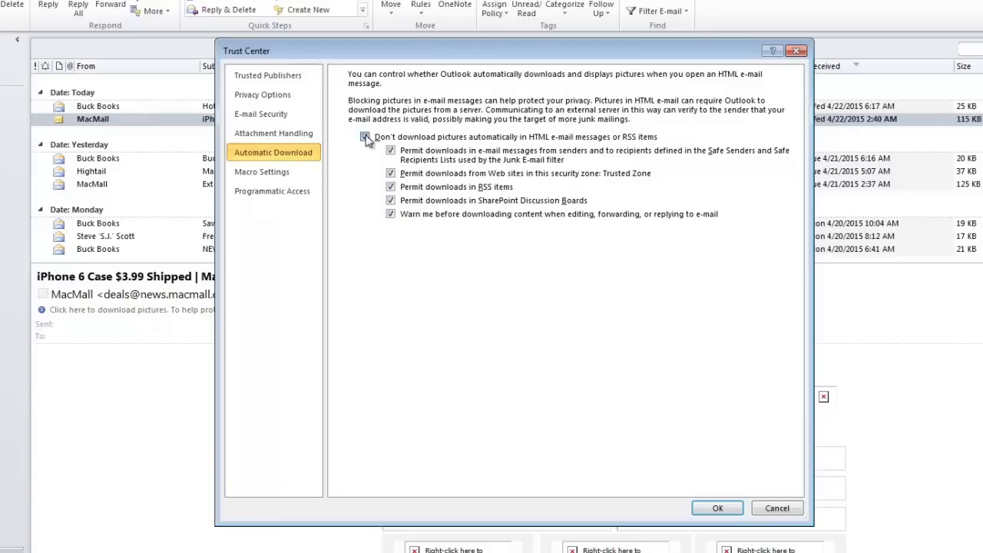
pyautogui.click(722, 508)
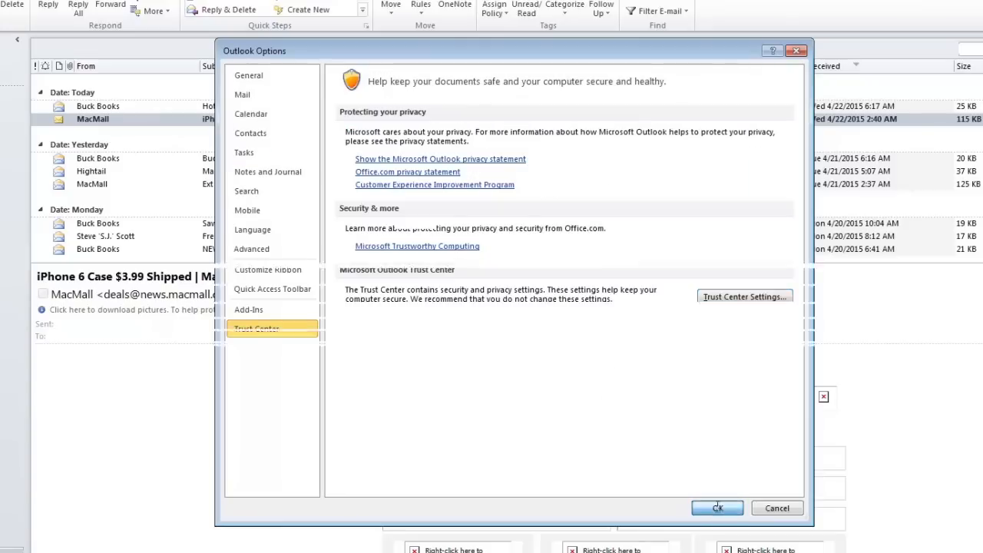
pyautogui.click(718, 508)
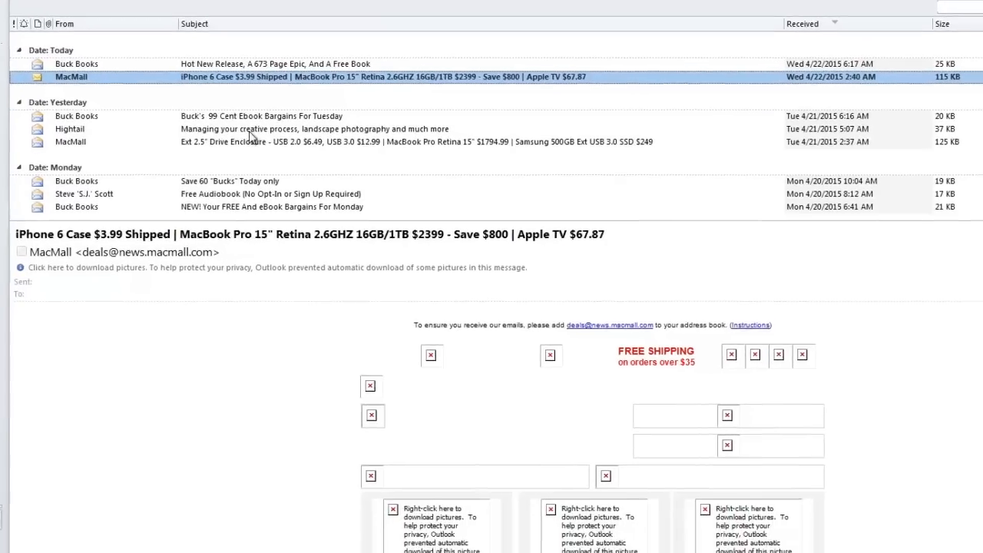
# View the Hightail newsletter and the MacMall Ext 2.5" Drive Enclosure message to verify images.
pyautogui.click(312, 128)
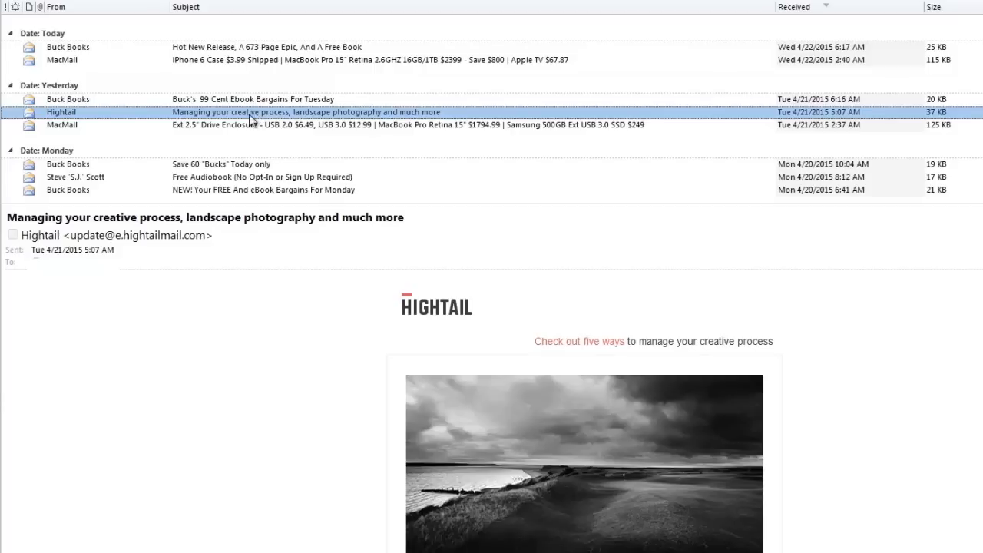
pyautogui.click(245, 124)
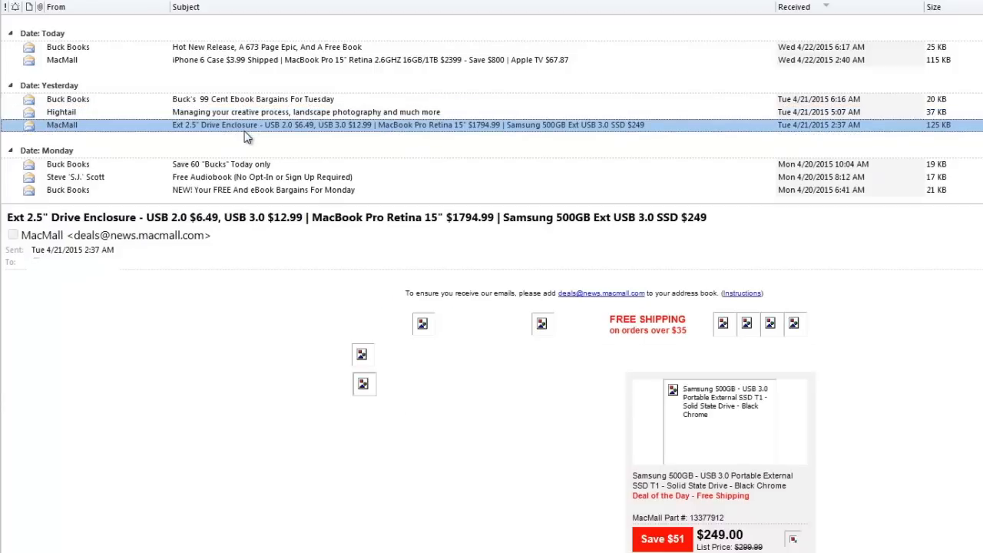